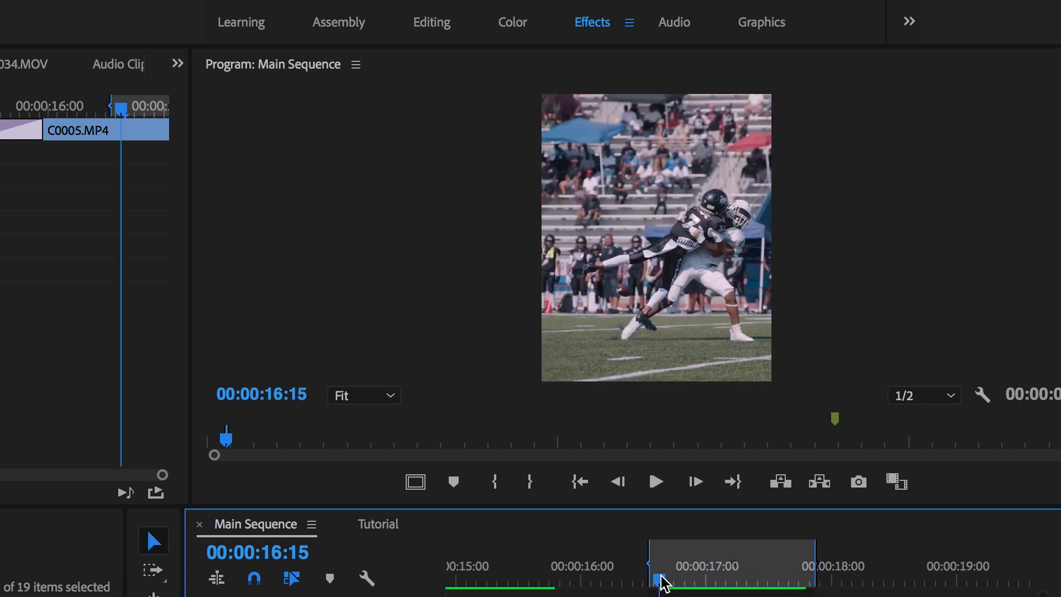
- Scrub through the shaking tackle shot to preview the finished earthquake effect
left_click_drag(662, 578, 700, 577)
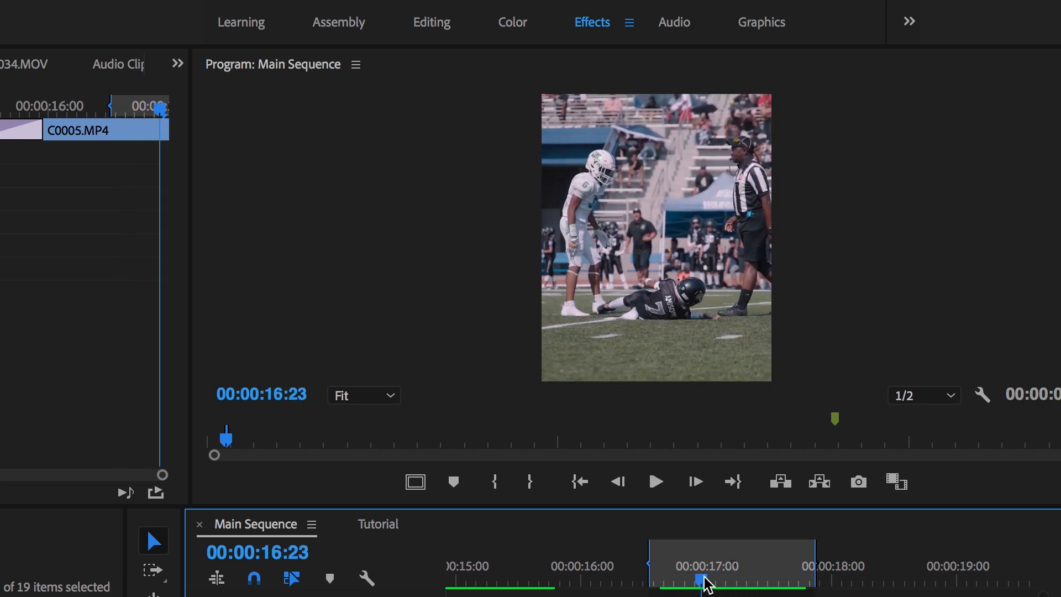
left_click_drag(706, 578, 723, 578)
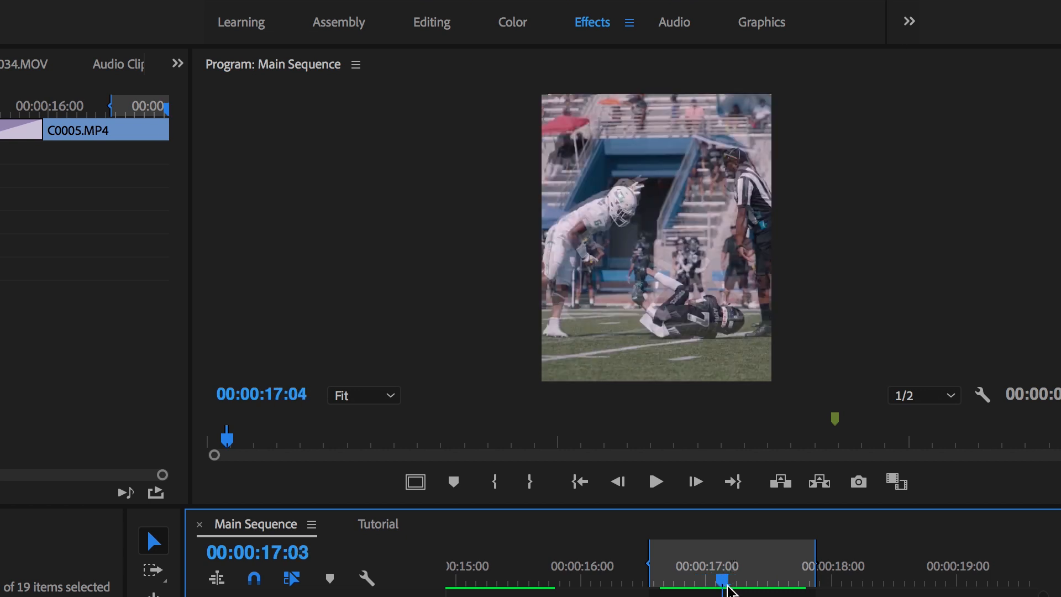
left_click_drag(722, 578, 697, 578)
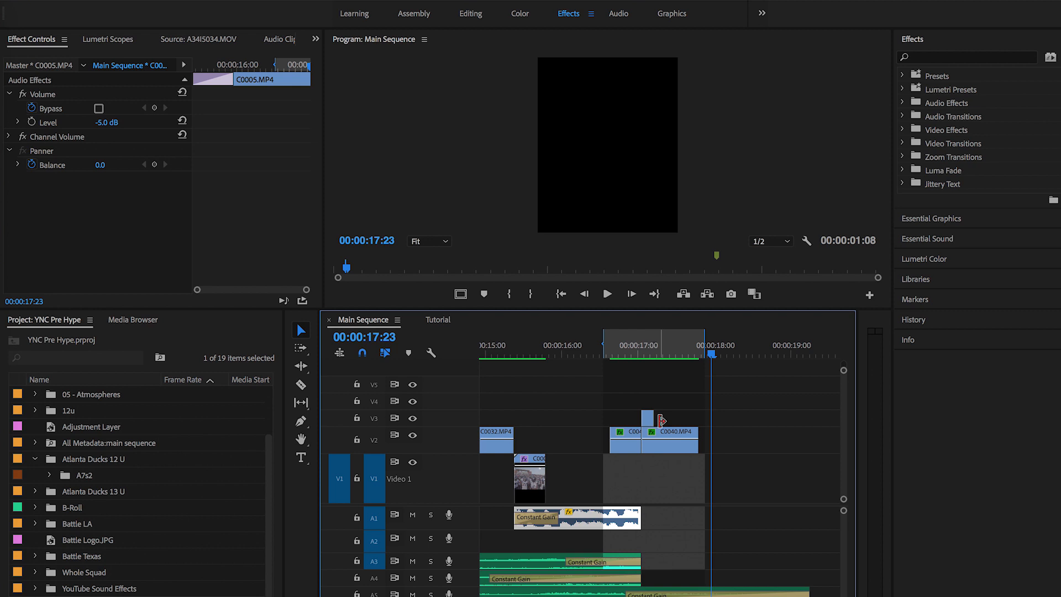
mouse_move(364, 279)
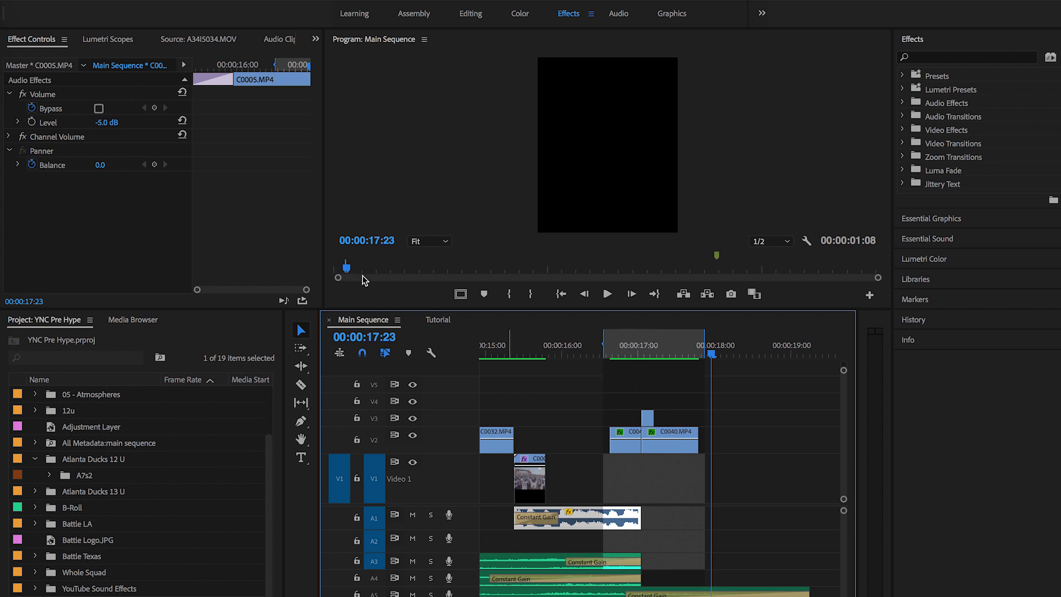
- Switch to the Tutorial sequence and move the playhead later into the football clip
left_click(437, 320)
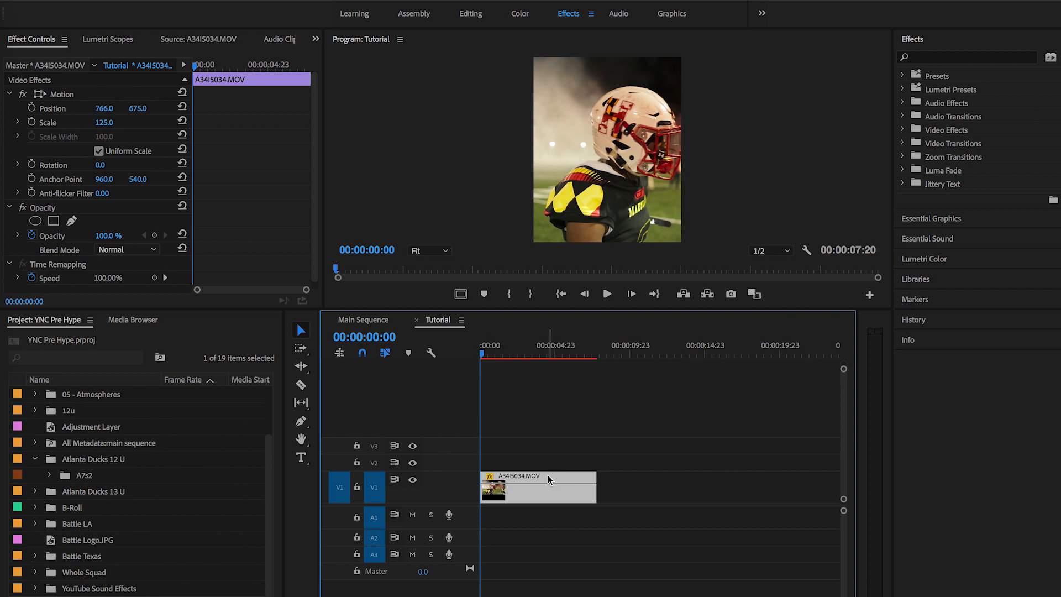
mouse_move(548, 478)
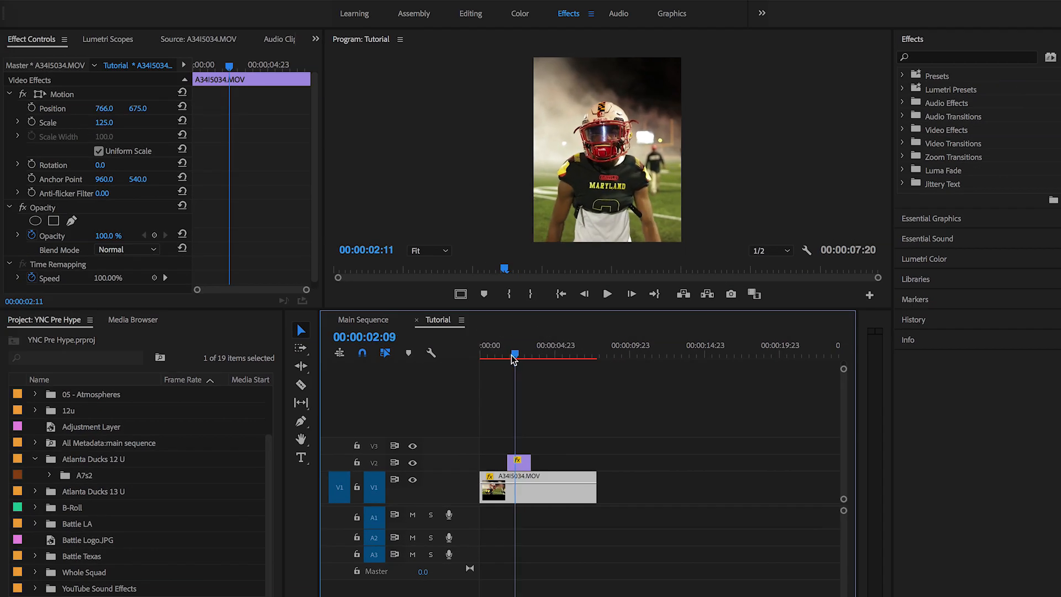
left_click(548, 355)
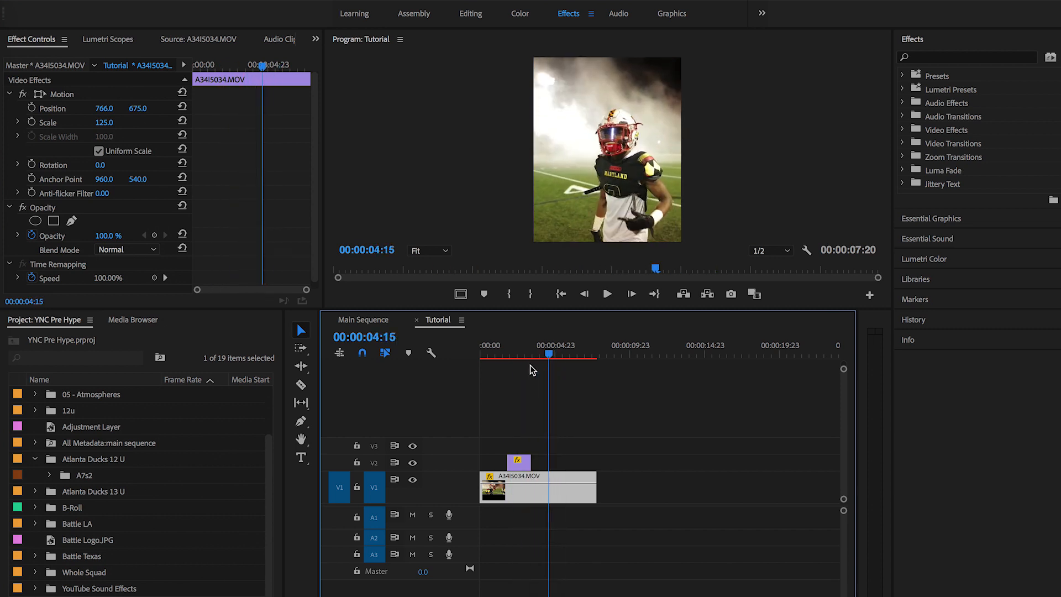
left_click(517, 355)
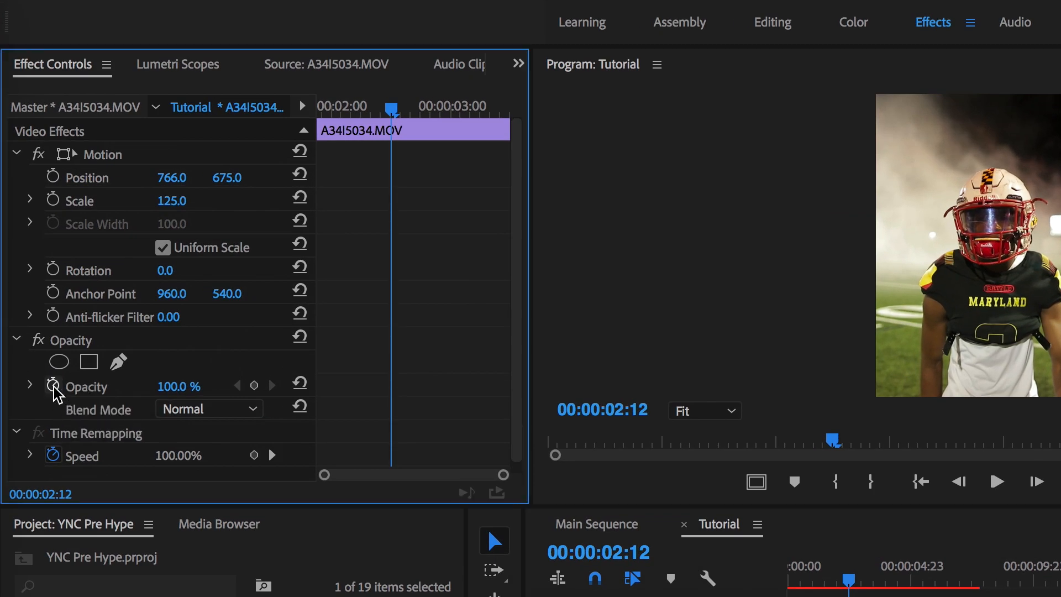
double_click(179, 386)
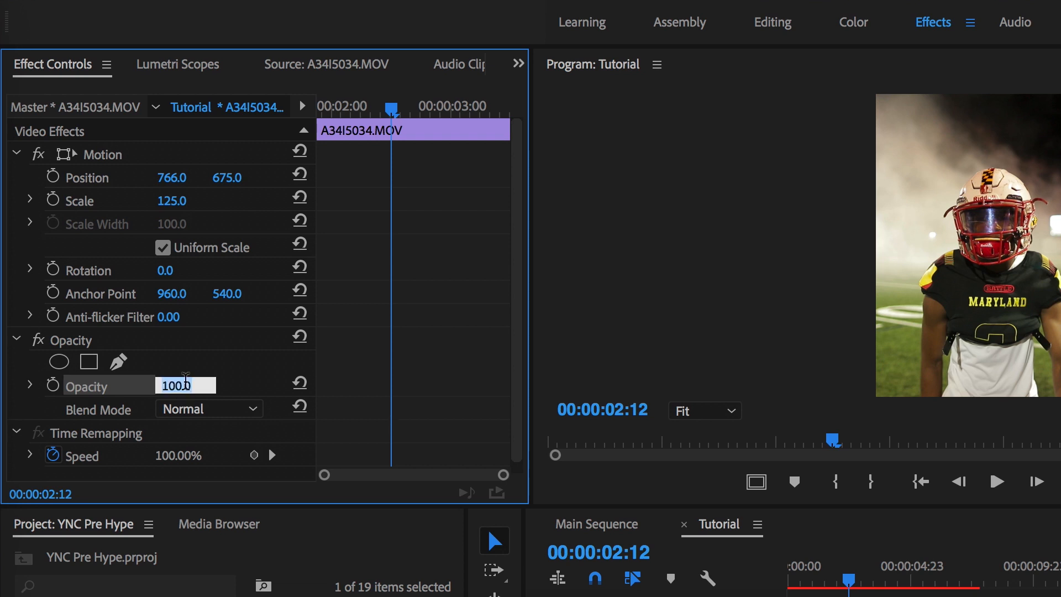
type("75")
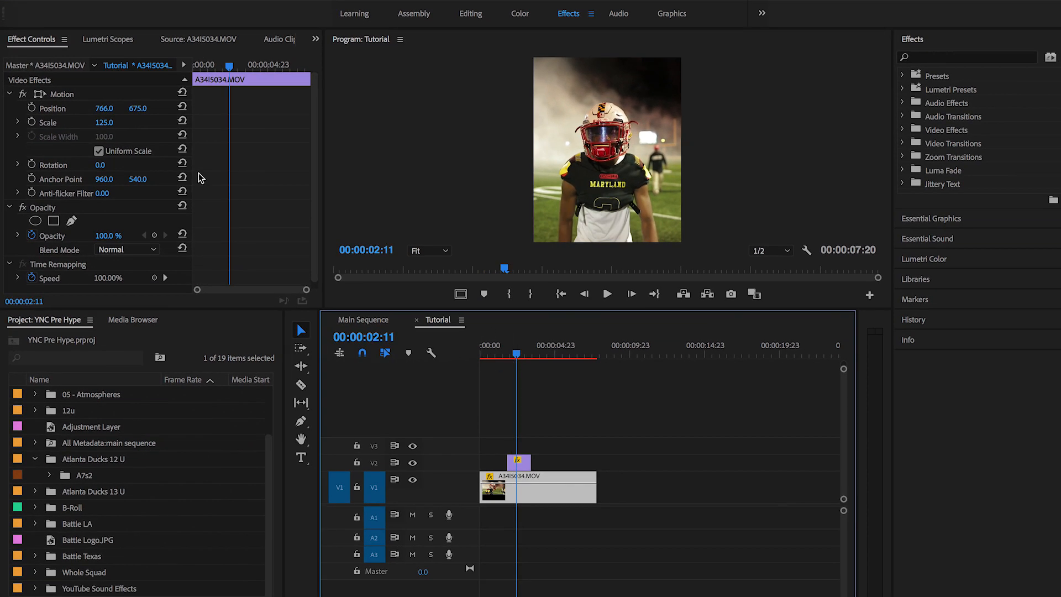
mouse_move(31, 108)
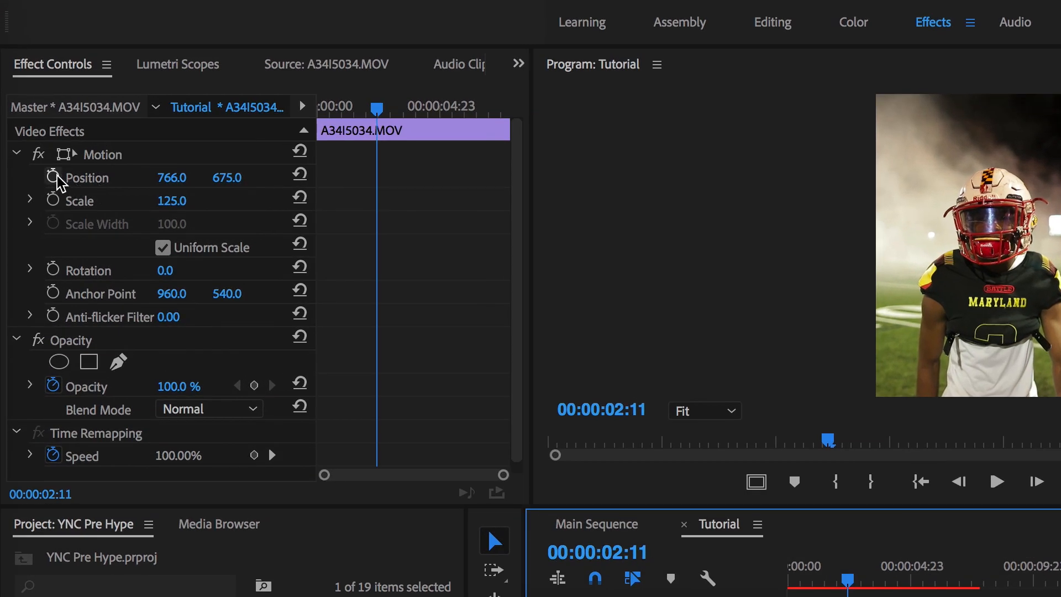
mouse_move(53, 177)
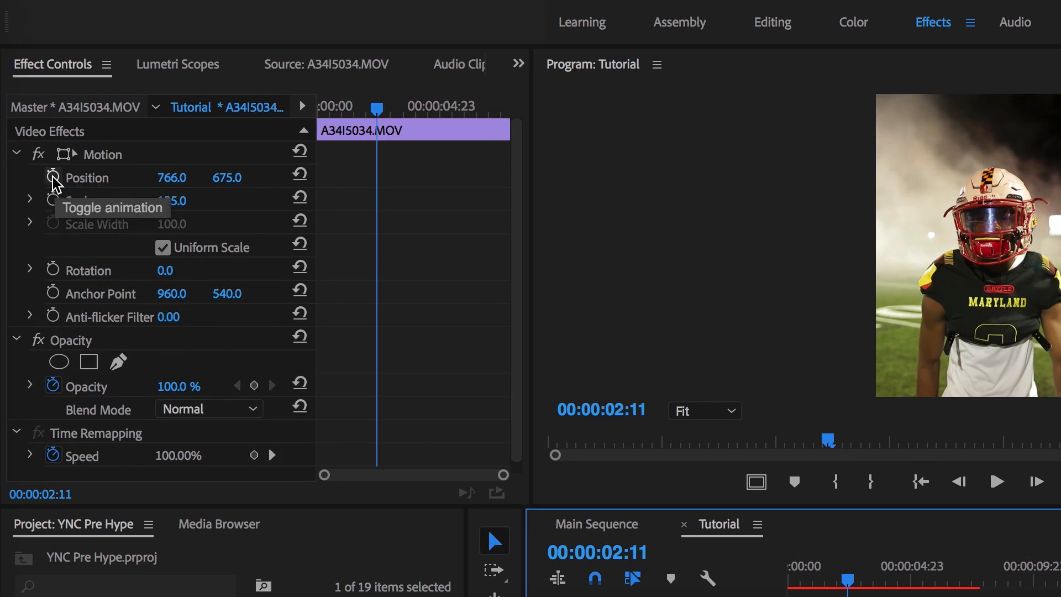
- Enable the Position stopwatch so the football clip's position can be keyframed
left_click(53, 177)
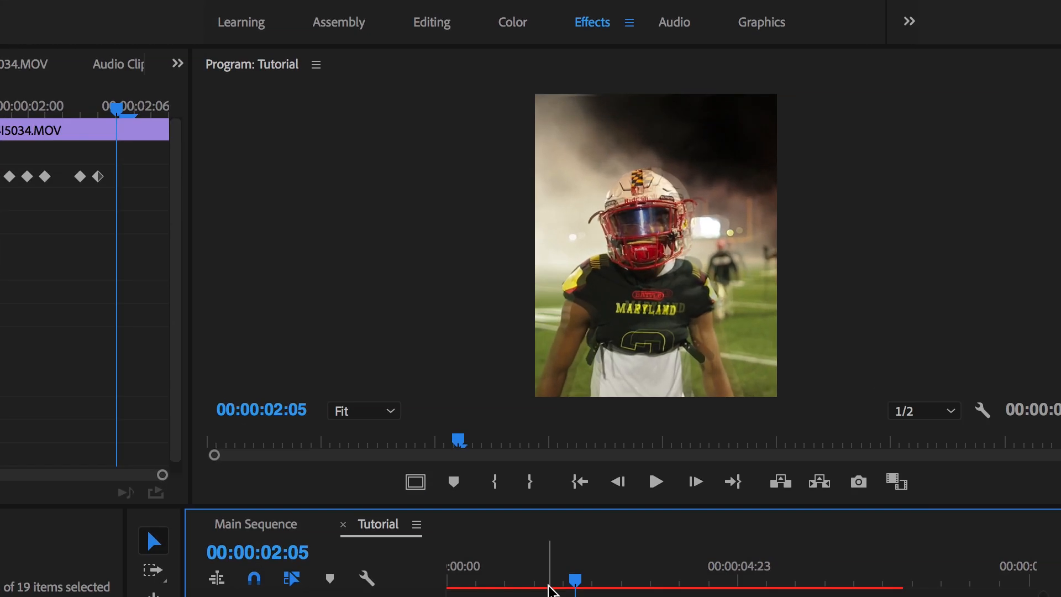
left_click(656, 481)
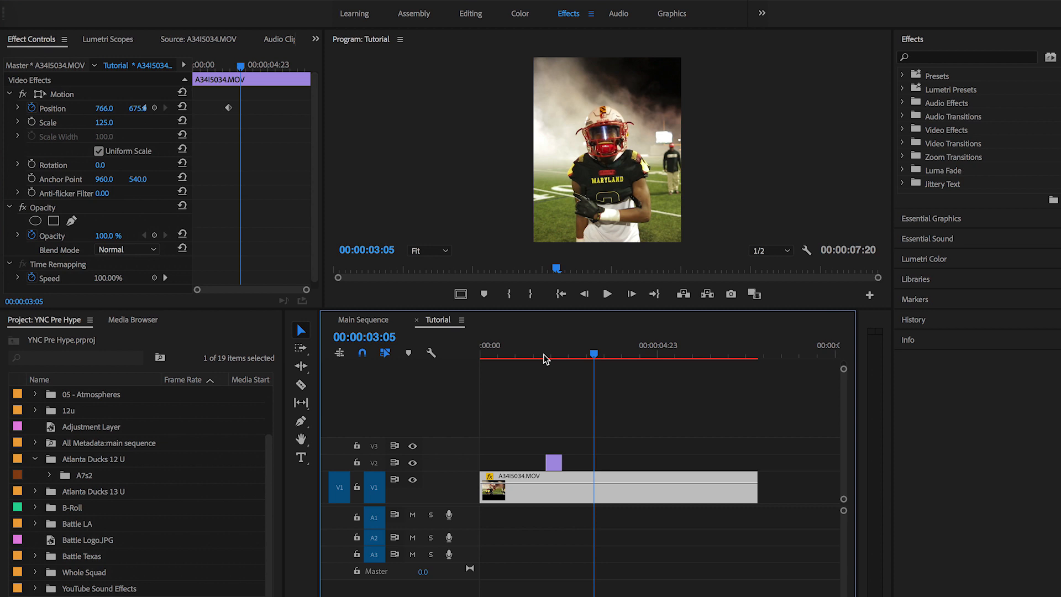
left_click(544, 357)
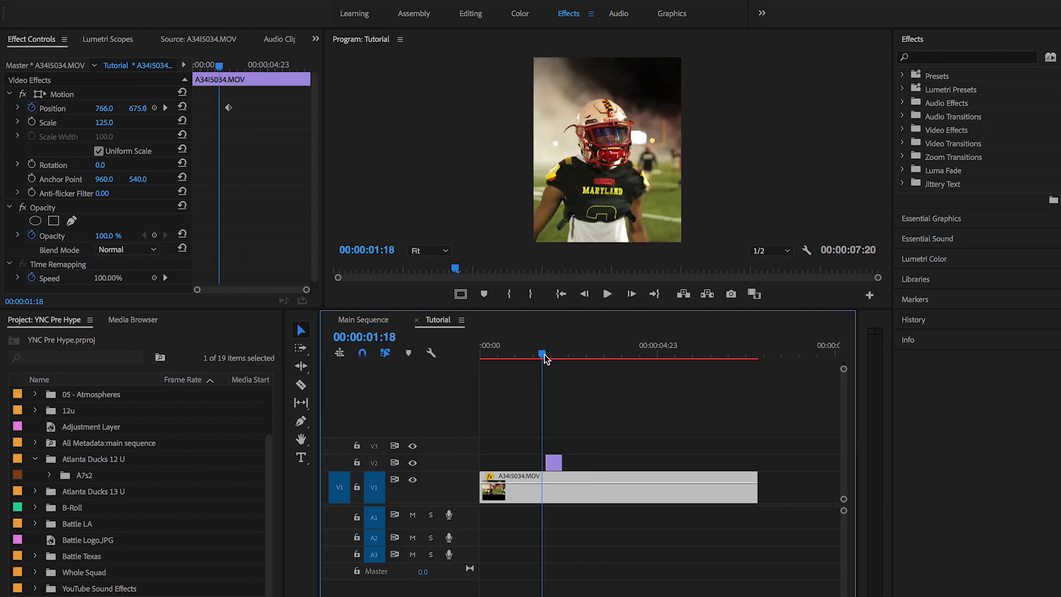